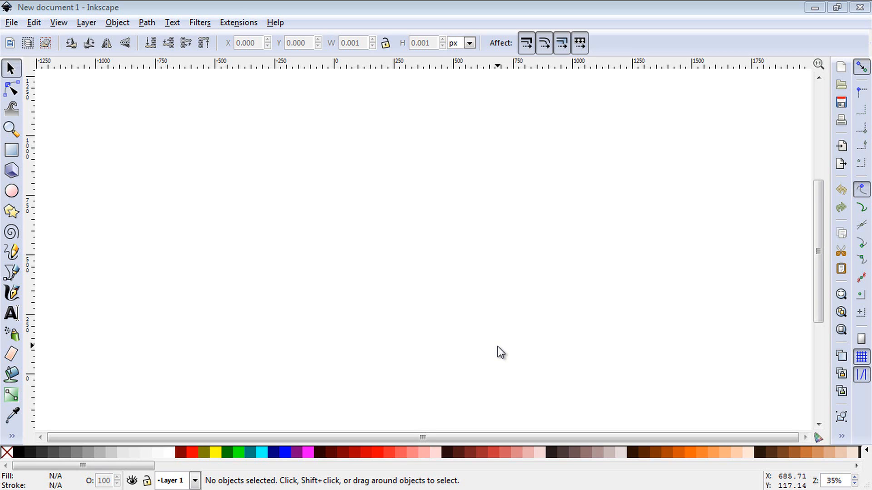
Draw a yellow rectangle with a thick red outline in the canvas middle and select it.
left_click(11, 151)
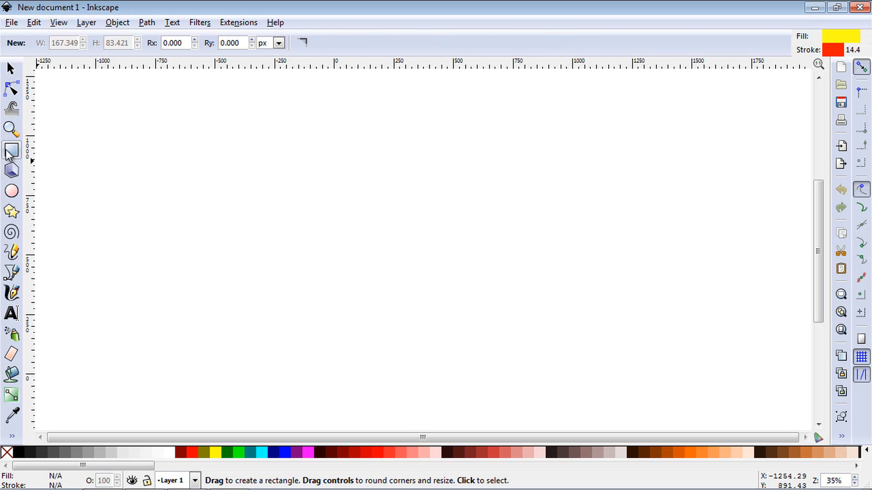
left_click_drag(211, 210, 523, 331)
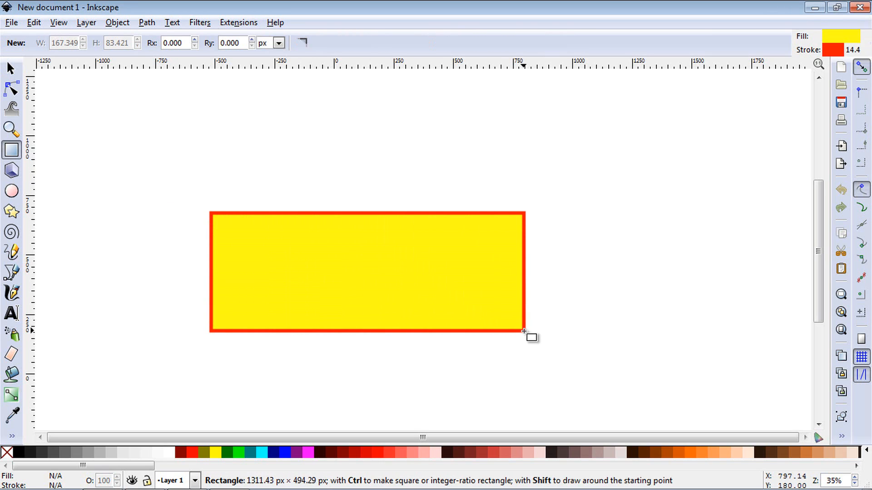
left_click(11, 68)
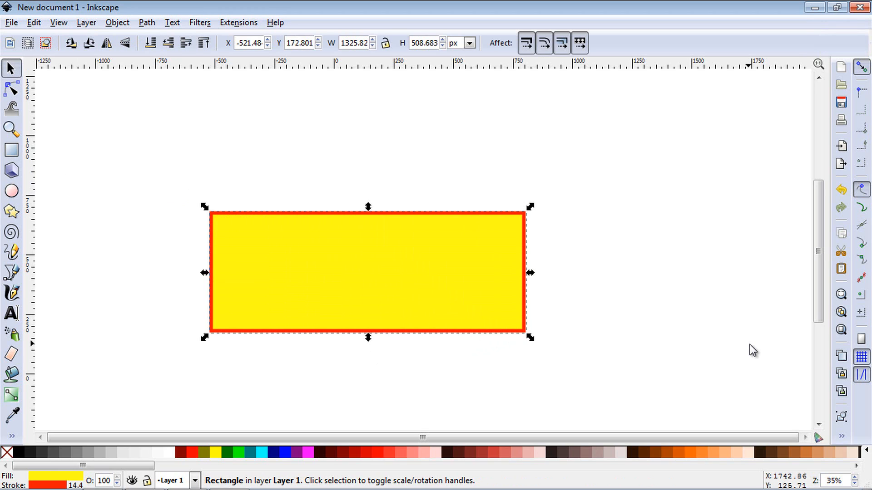
left_click(11, 191)
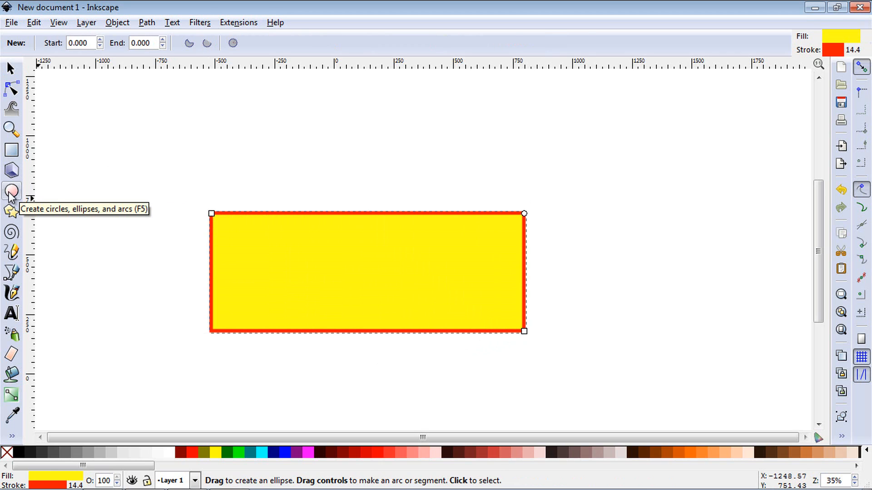
left_click(9, 67)
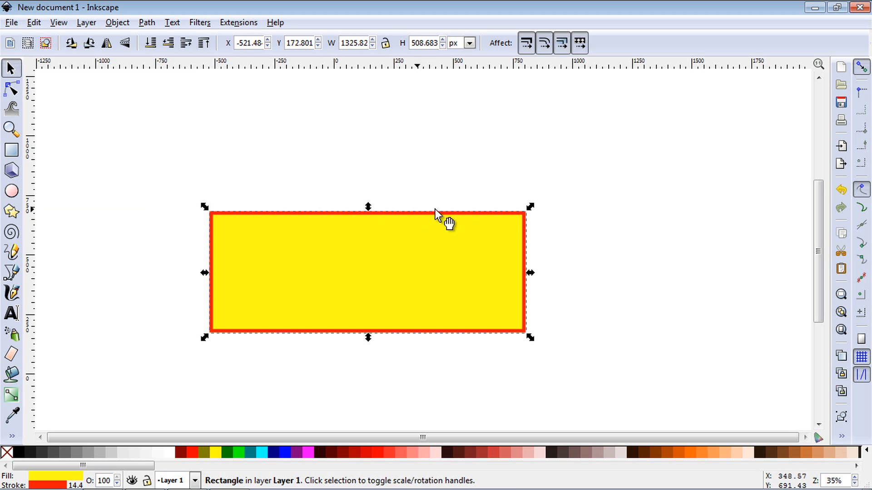
mouse_move(208, 230)
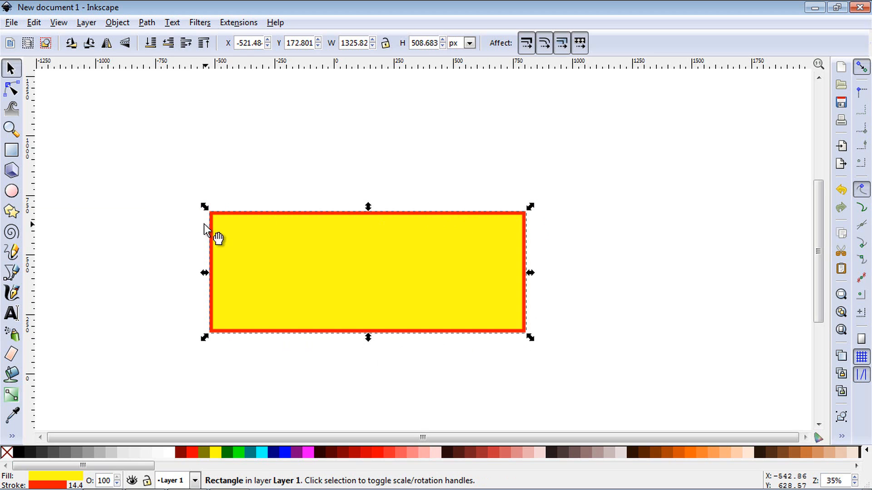
mouse_move(531, 278)
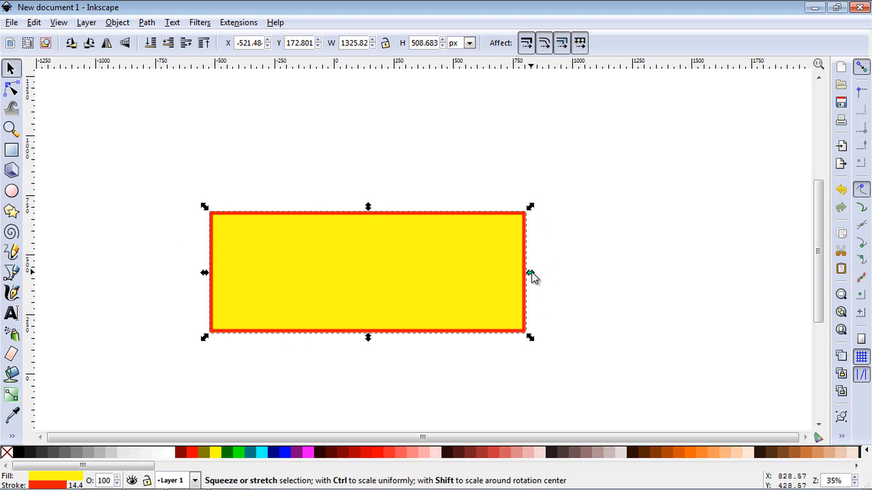
Squeeze and widen the rectangle's width several times, including Shift-scaling around its centre.
left_click_drag(529, 272, 411, 280)
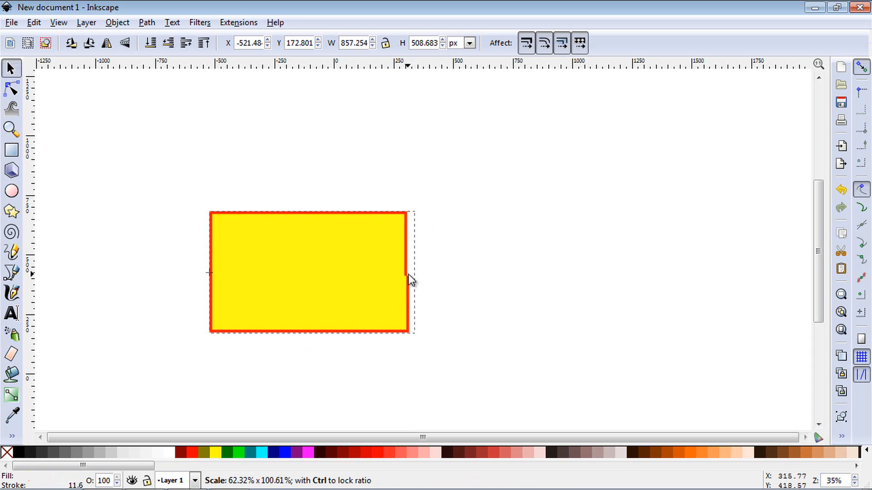
left_click_drag(409, 279, 451, 273)
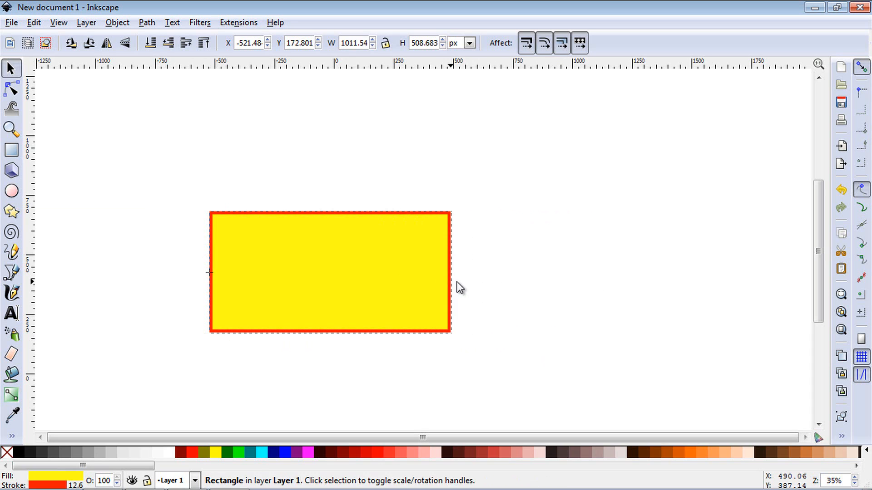
left_click_drag(451, 273, 525, 272)
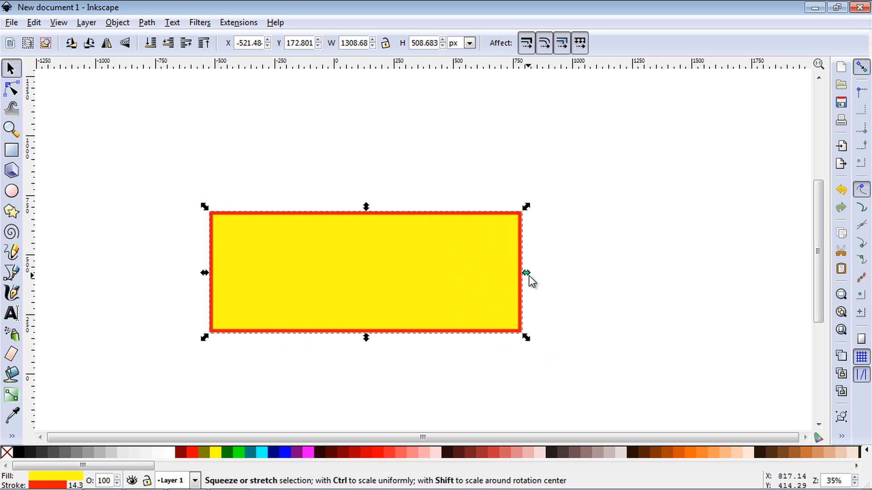
left_click_drag(525, 272, 562, 272)
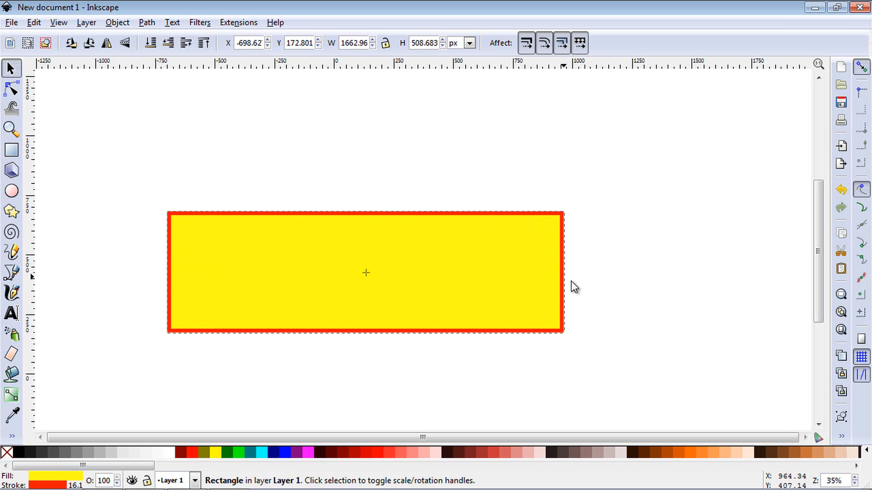
left_click_drag(562, 273, 484, 294)
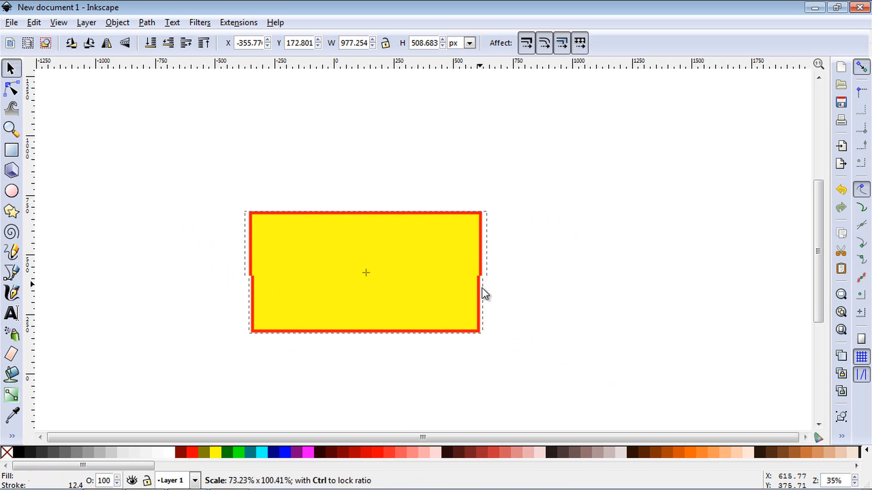
left_click_drag(481, 295, 563, 297)
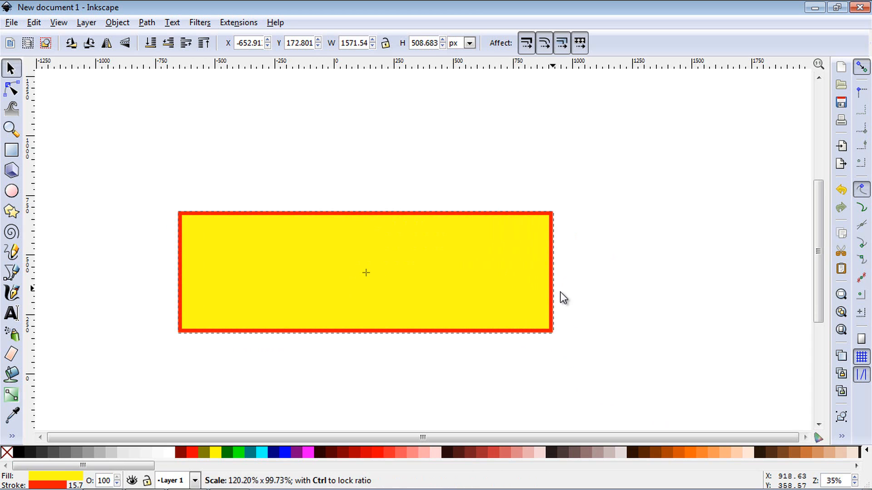
Adjust the rectangle's height and corner-scale it, ending at about 1914 by 763 px.
left_click_drag(365, 213, 365, 237)
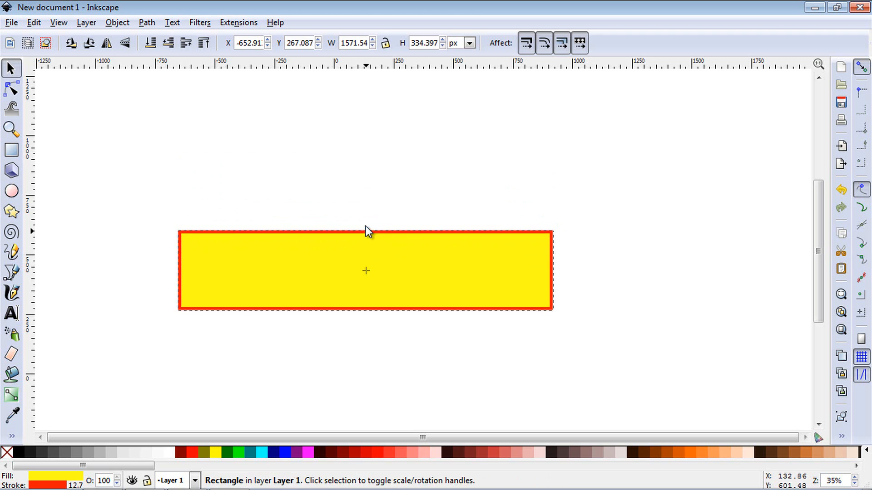
left_click_drag(365, 233, 385, 179)
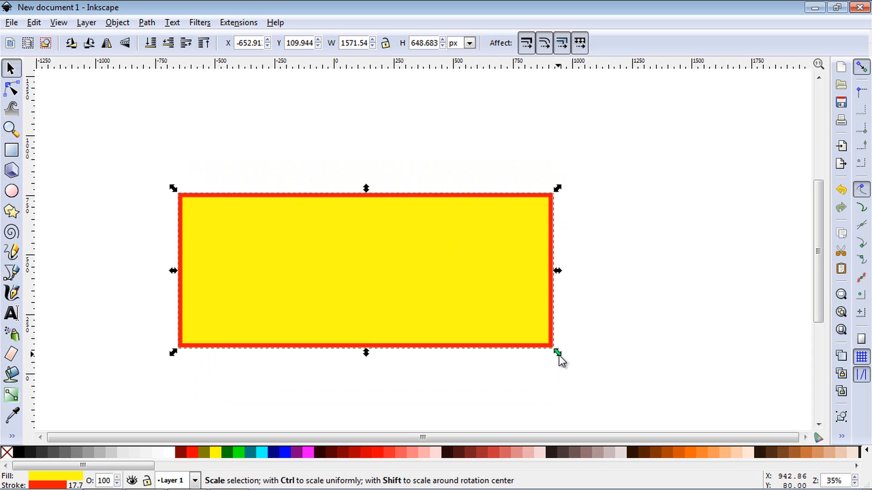
left_click_drag(558, 354, 483, 272)
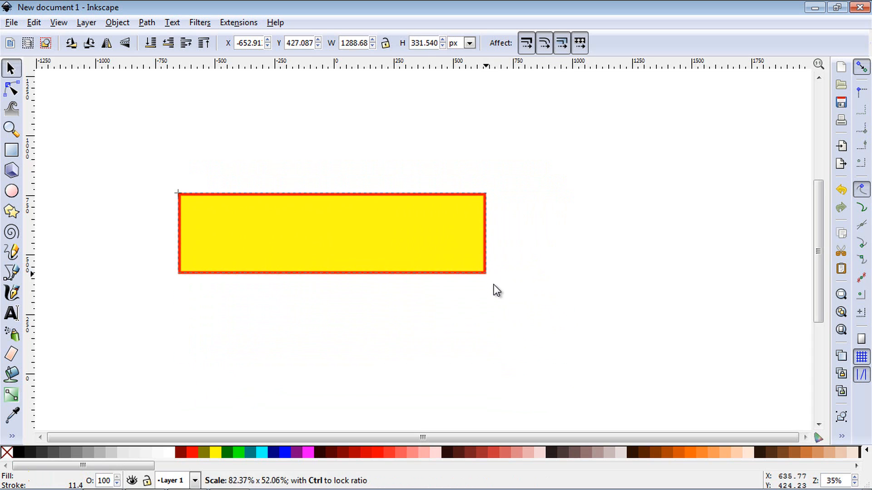
left_click_drag(485, 272, 547, 328)
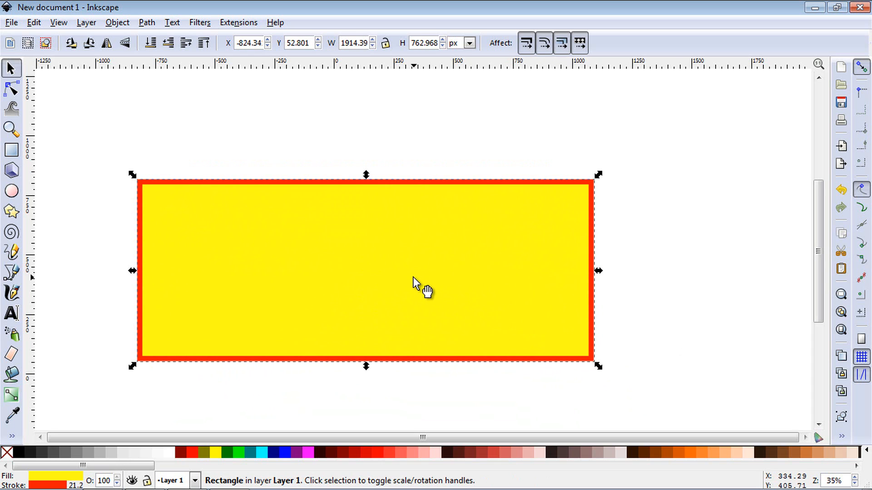
Drag the 1914 by 763 px rectangle toward the top-left of the canvas.
left_click_drag(420, 284, 306, 220)
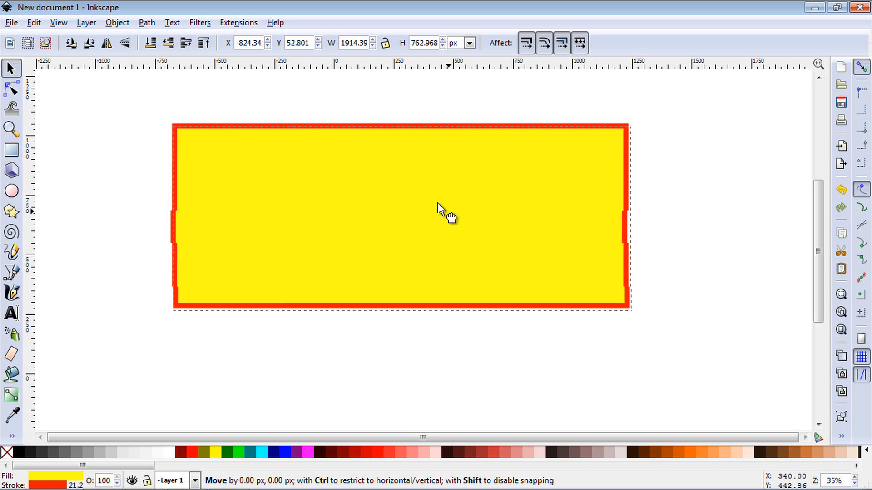
left_click_drag(442, 214, 364, 228)
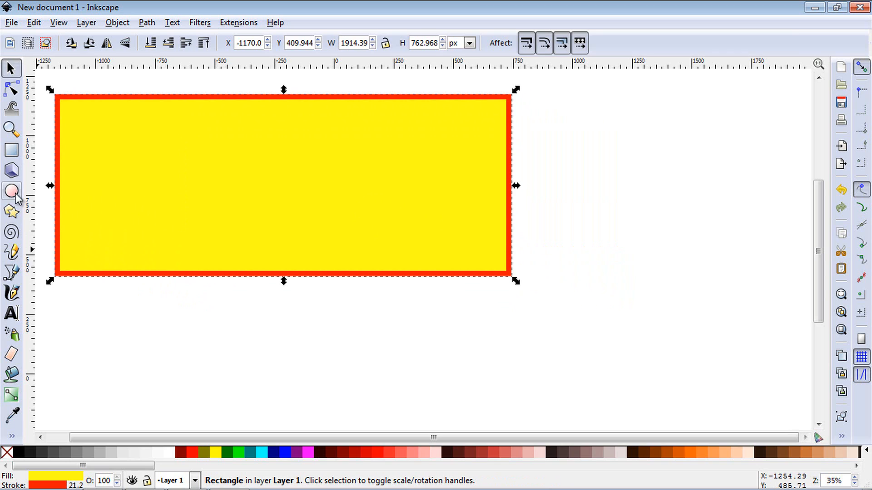
Draw a yellow red-outlined circle beside the rectangle and scale it to about 737 by 721 px.
left_click_drag(587, 262, 639, 342)
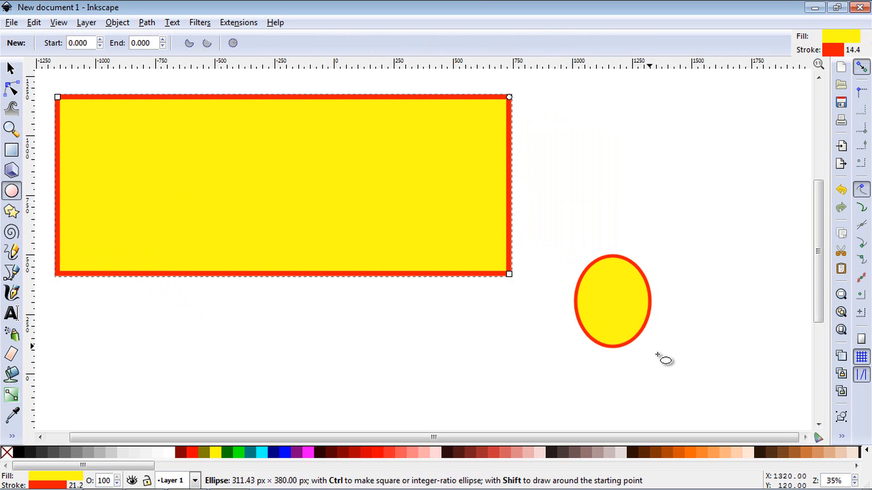
left_click(10, 68)
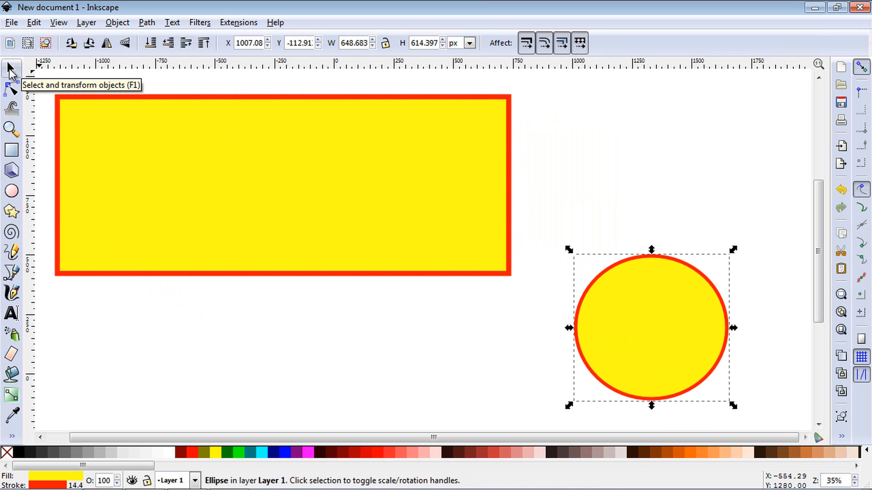
mouse_move(568, 248)
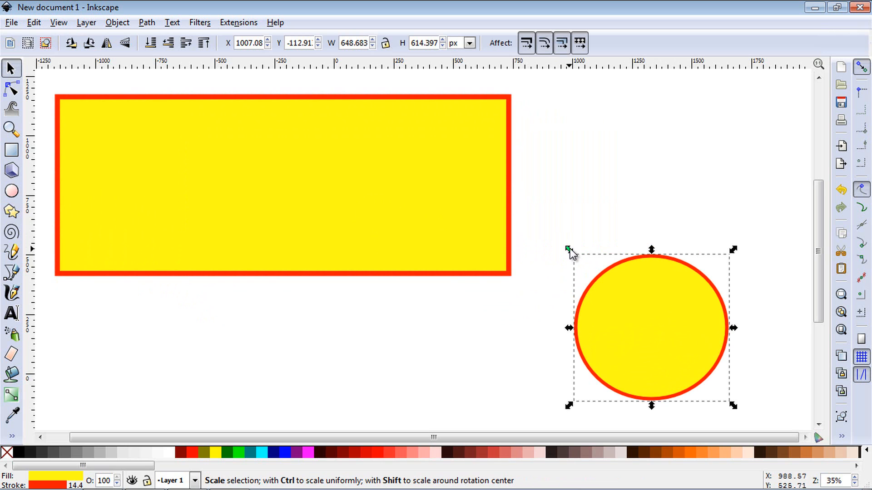
left_click_drag(568, 249, 628, 287)
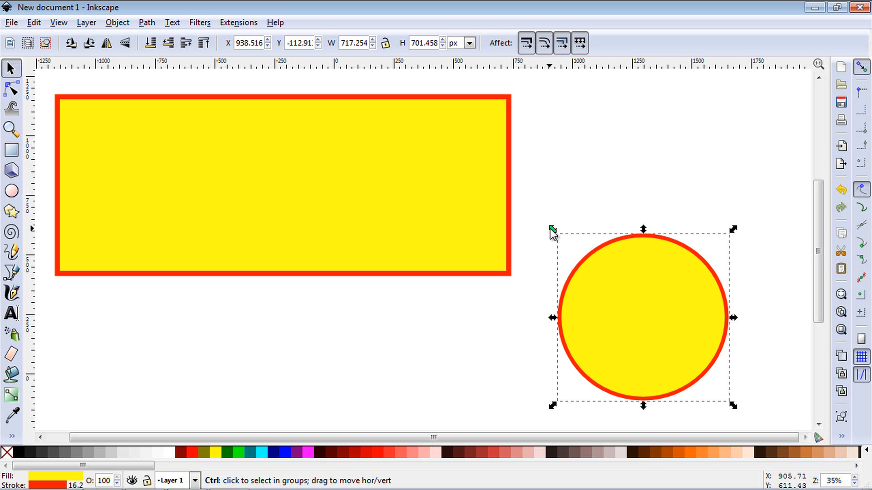
left_click_drag(552, 229, 562, 221)
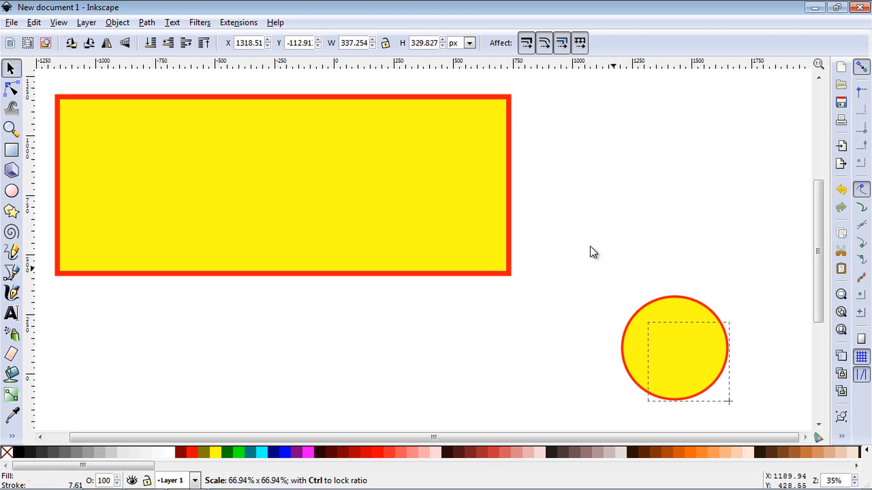
left_click_drag(730, 402, 730, 402)
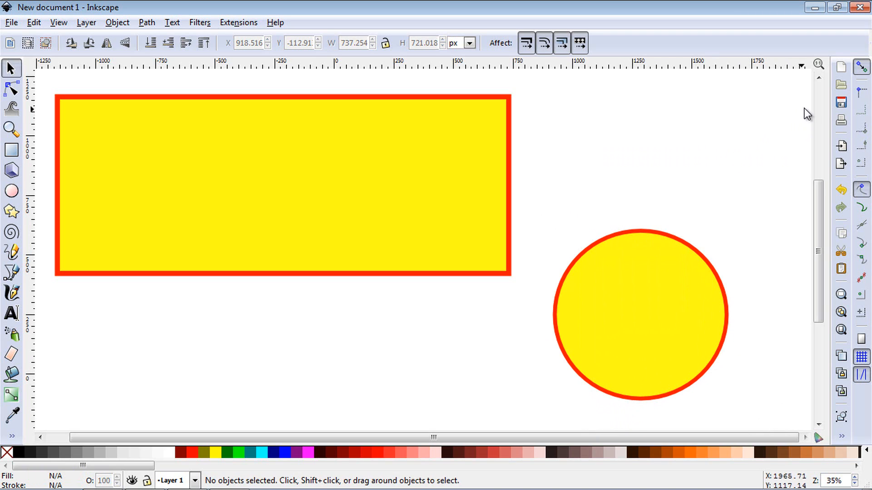
left_click(639, 315)
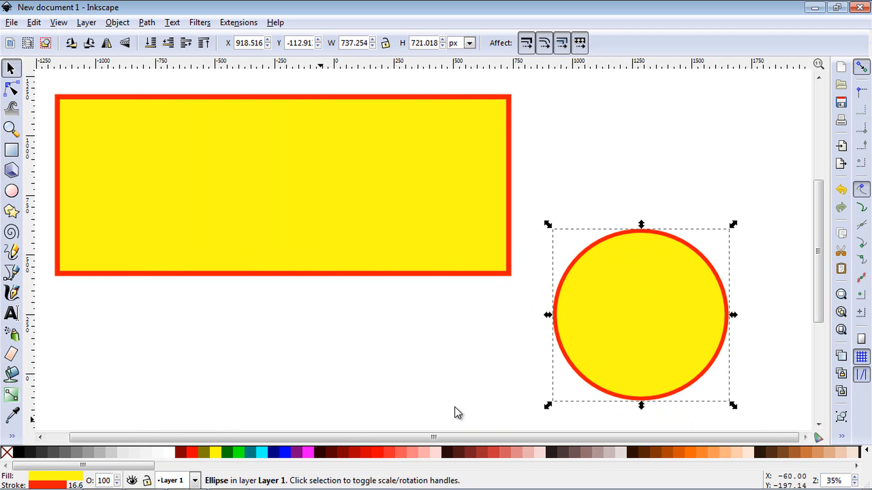
mouse_move(800, 77)
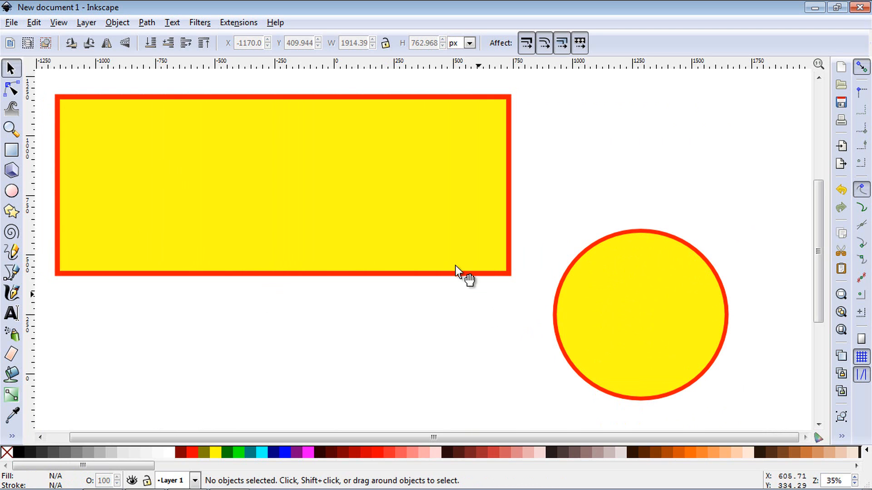
left_click(459, 272)
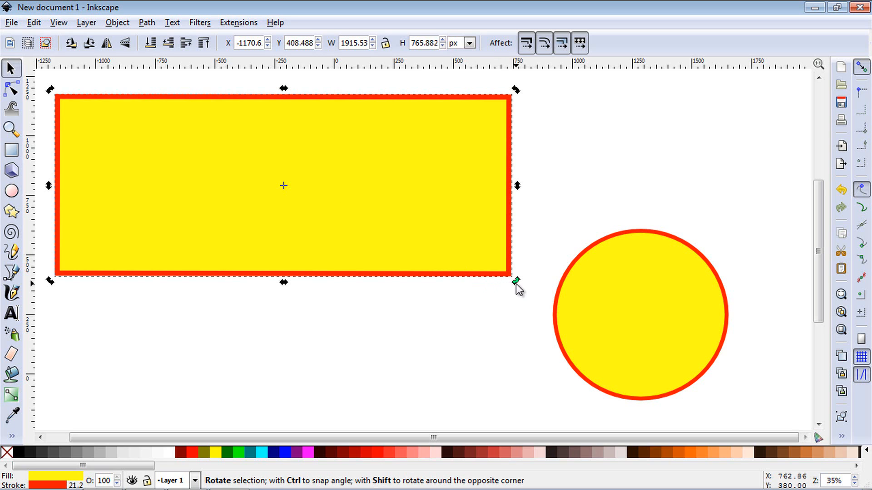
left_click_drag(517, 282, 493, 317)
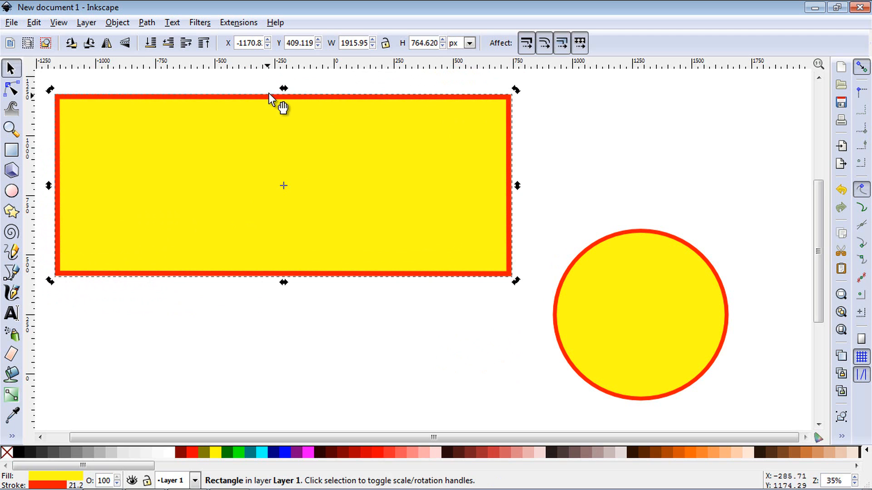
left_click_drag(283, 88, 253, 109)
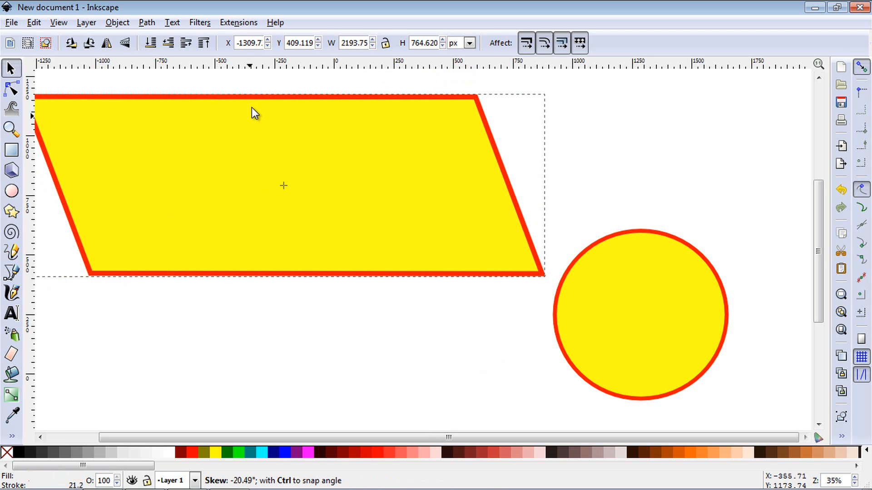
left_click_drag(253, 112, 213, 106)
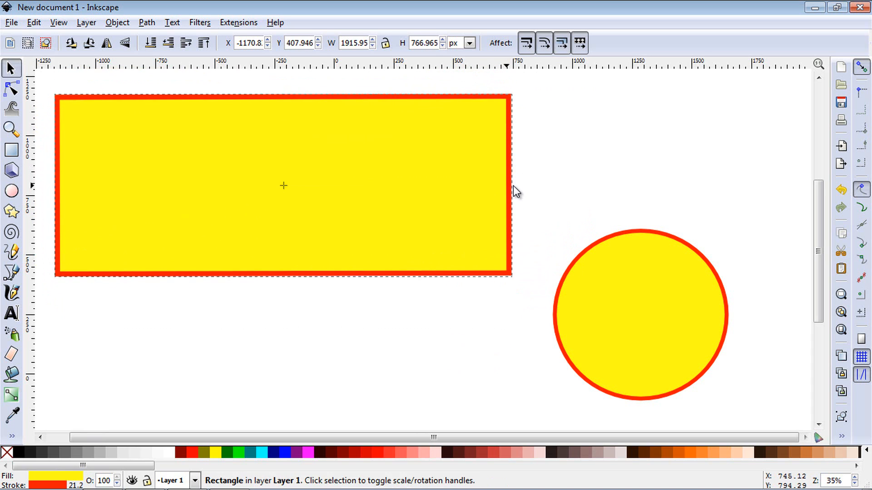
Move the rectangle's rotation pivot, rotate it about 26 degrees, then level it again.
left_click(283, 185)
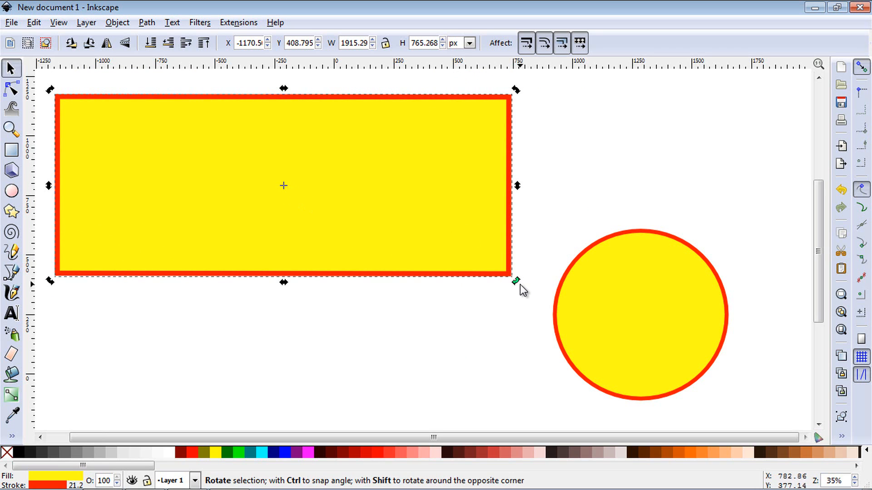
left_click_drag(517, 281, 514, 267)
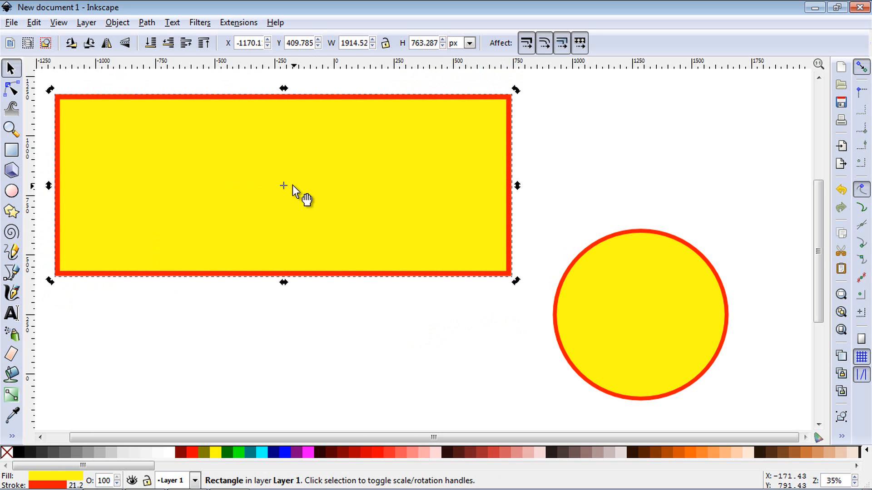
mouse_move(433, 244)
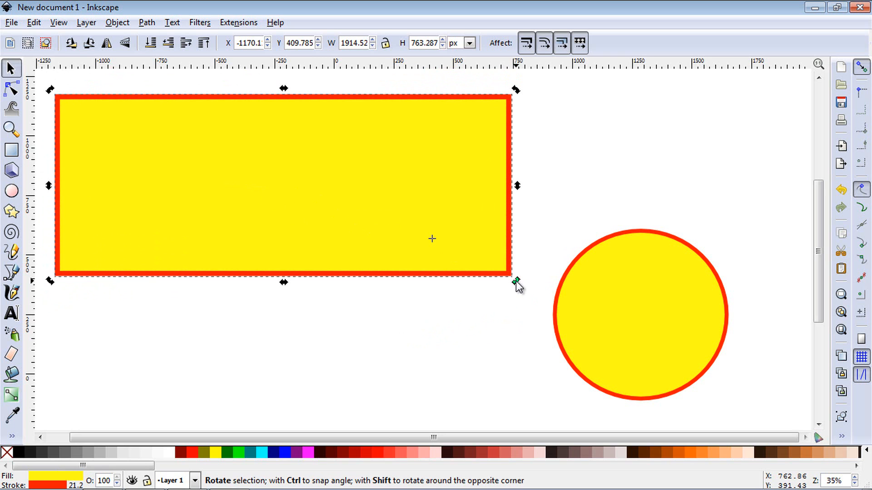
left_click_drag(517, 280, 512, 236)
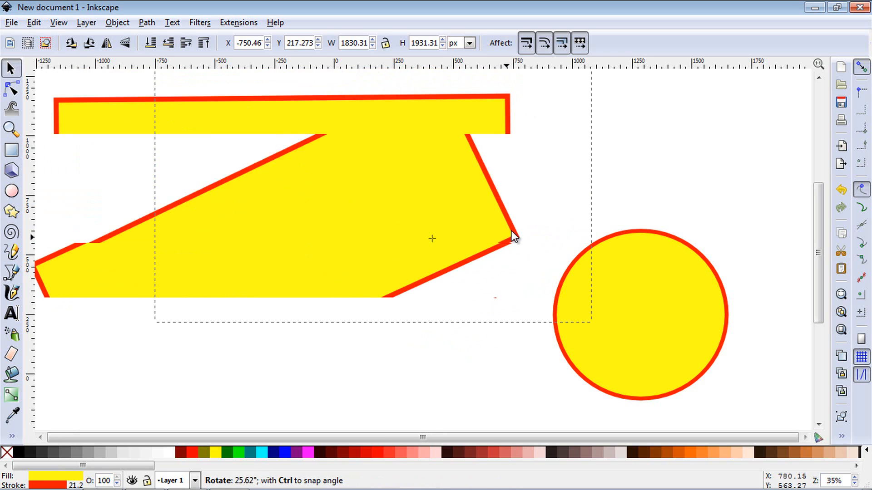
left_click_drag(512, 236, 512, 280)
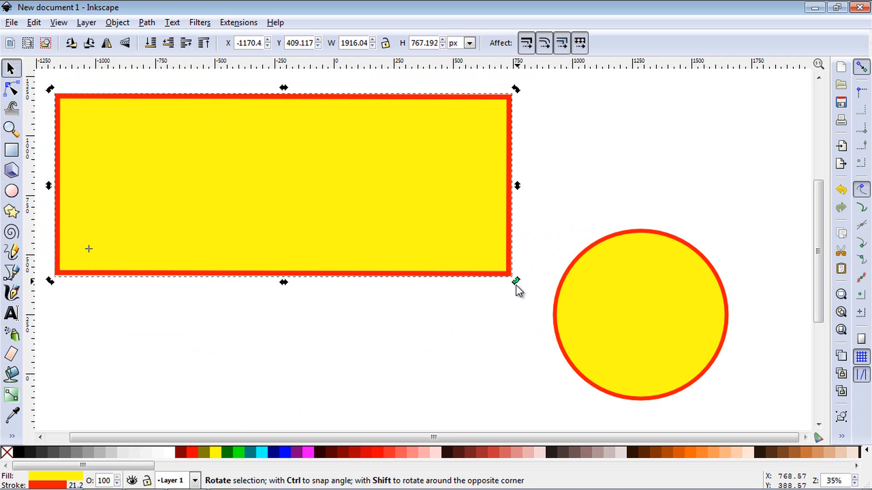
left_click_drag(516, 282, 522, 252)
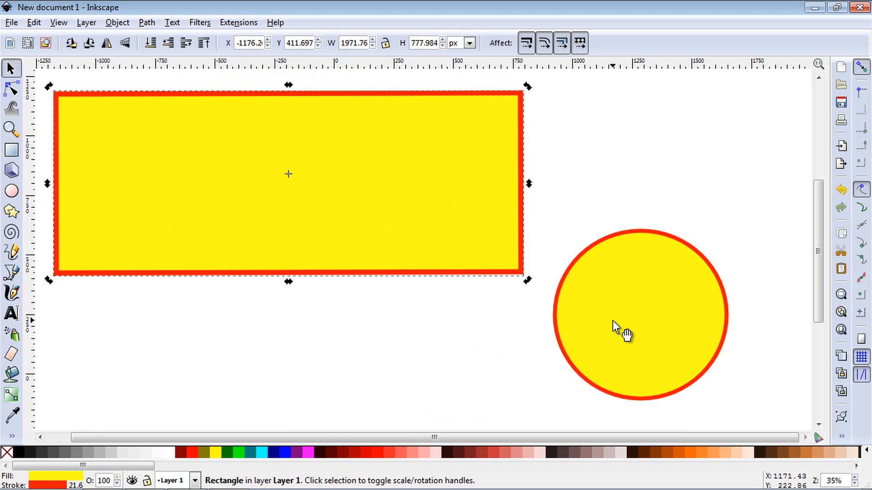
mouse_move(548, 91)
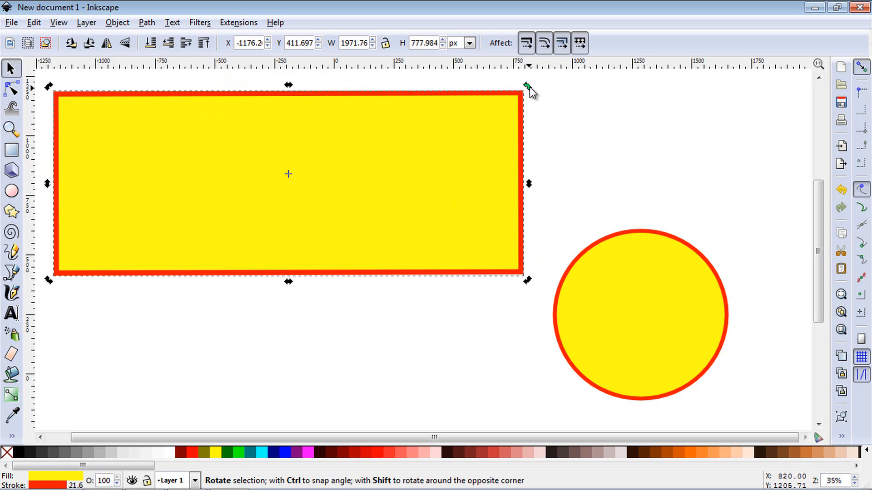
Drag the circle up-left so it overlaps the rectangle's lower right corner.
left_click_drag(527, 87, 542, 135)
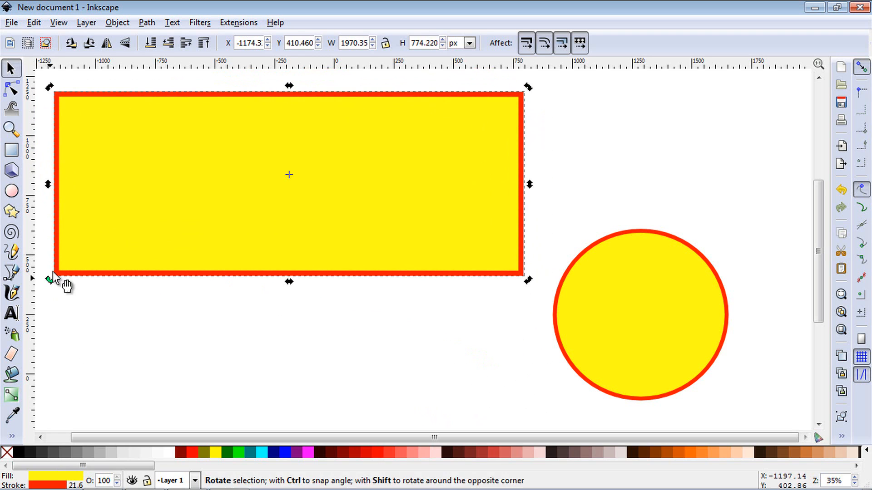
mouse_move(528, 95)
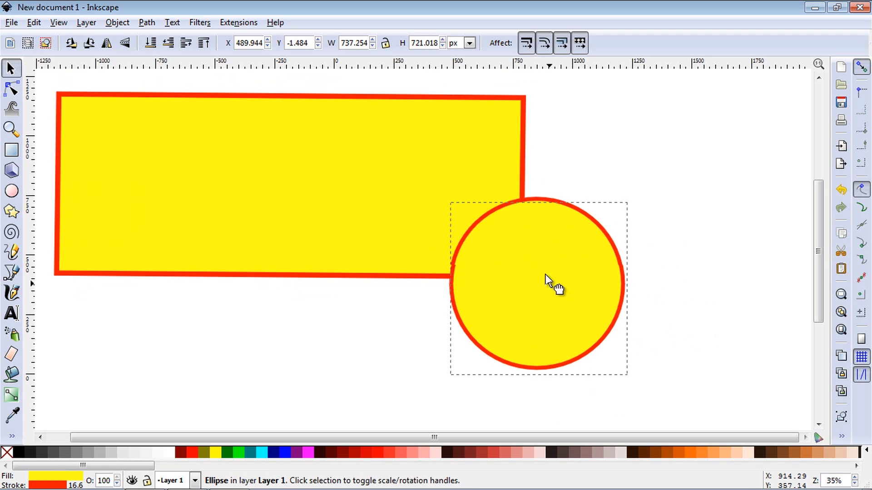
left_click_drag(548, 279, 503, 250)
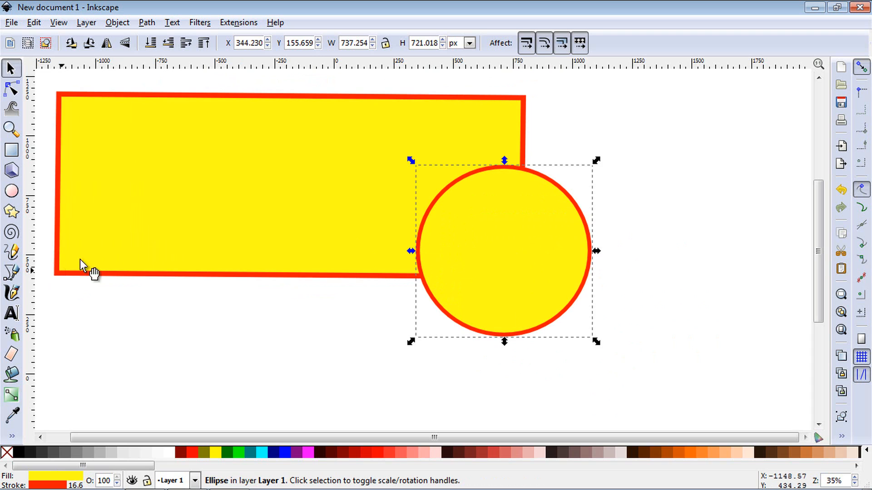